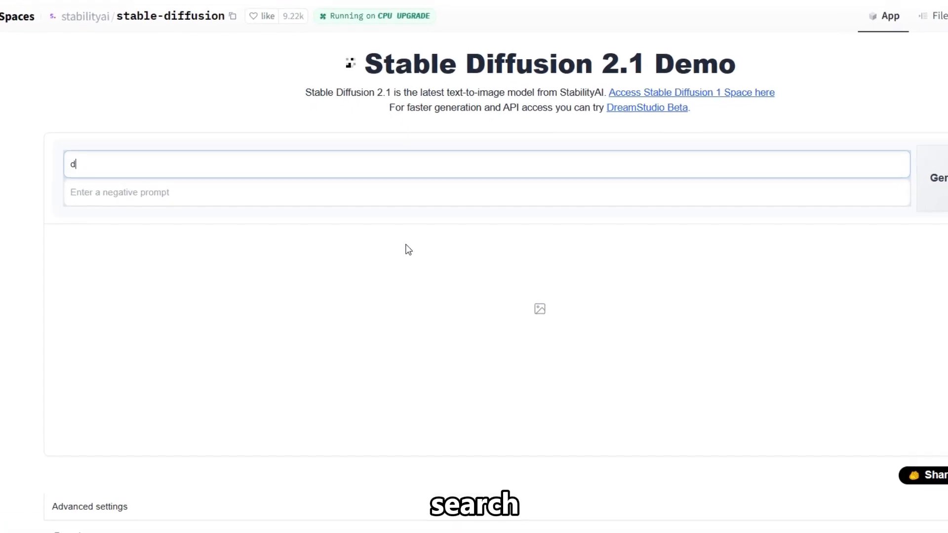
- Generate 'dwayne johnson eating rocks' in Stable Diffusion and save the result to Downloads
text(dwayne johnson eating rocks)
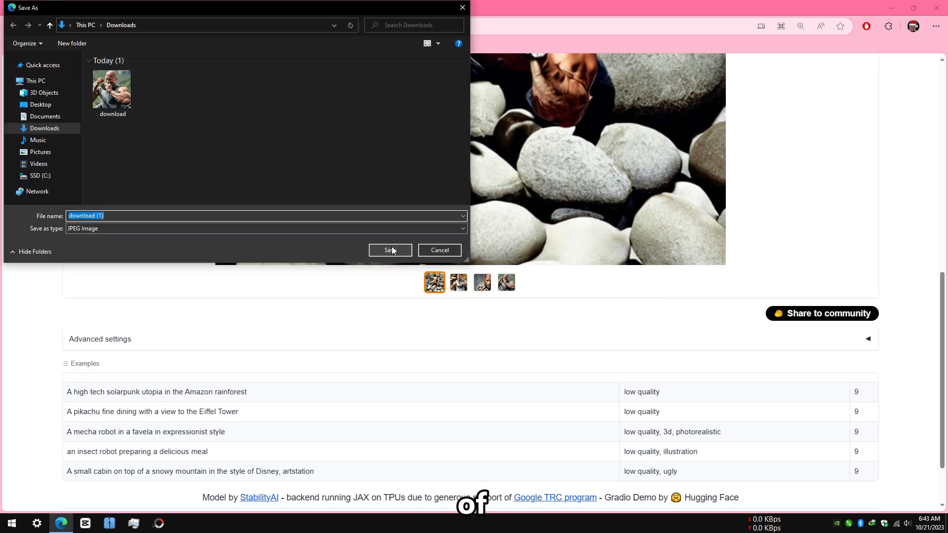
click(389, 250)
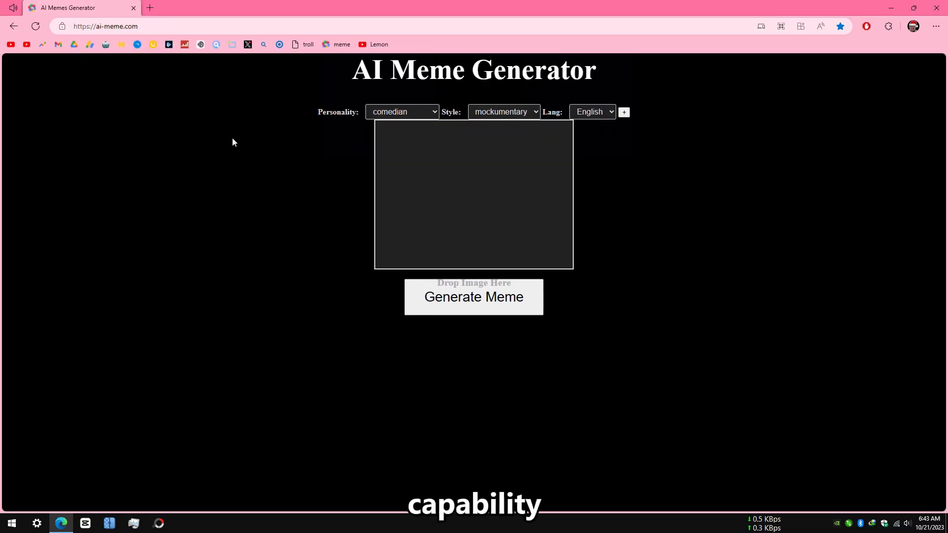
- Upload the saved rock-eating image, choose the dank style, and generate the captioned meme
click(474, 195)
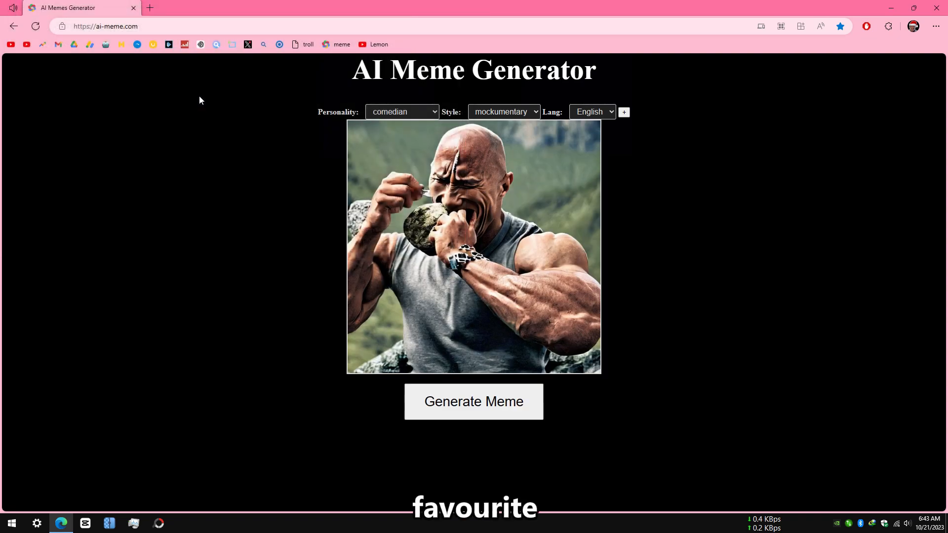
click(504, 112)
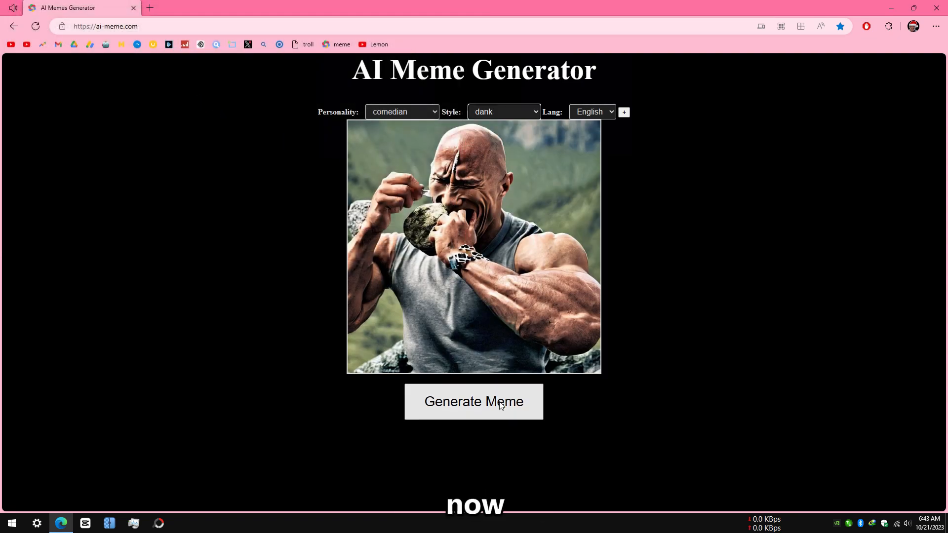
click(473, 401)
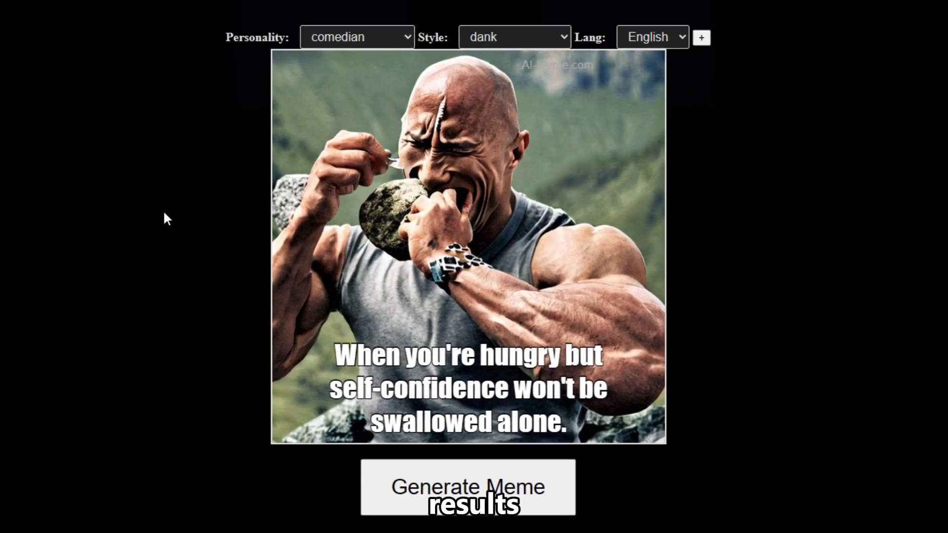